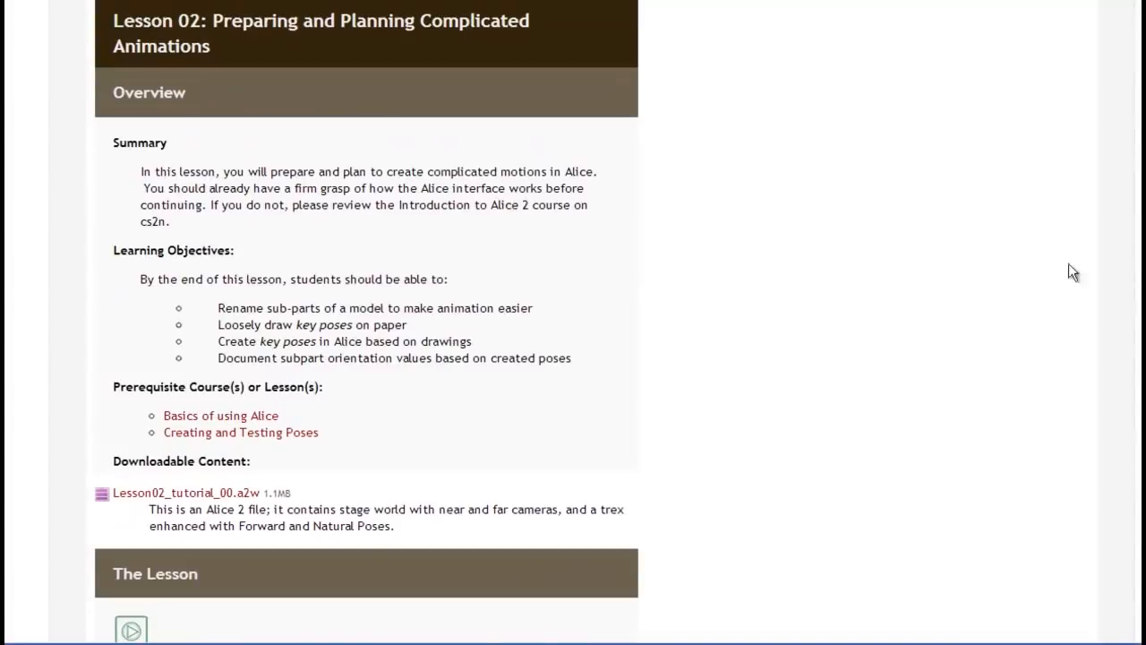
# - Expand the trex object tree and its leftThigh to list the leg subparts
pyautogui.click(187, 492)
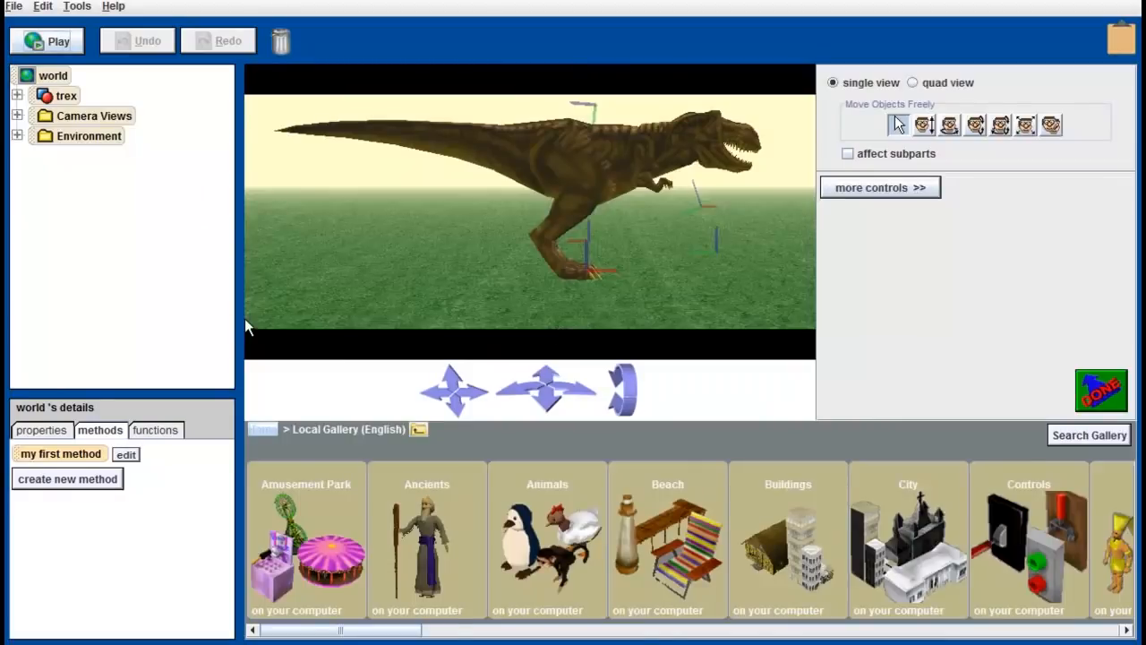
pyautogui.click(65, 95)
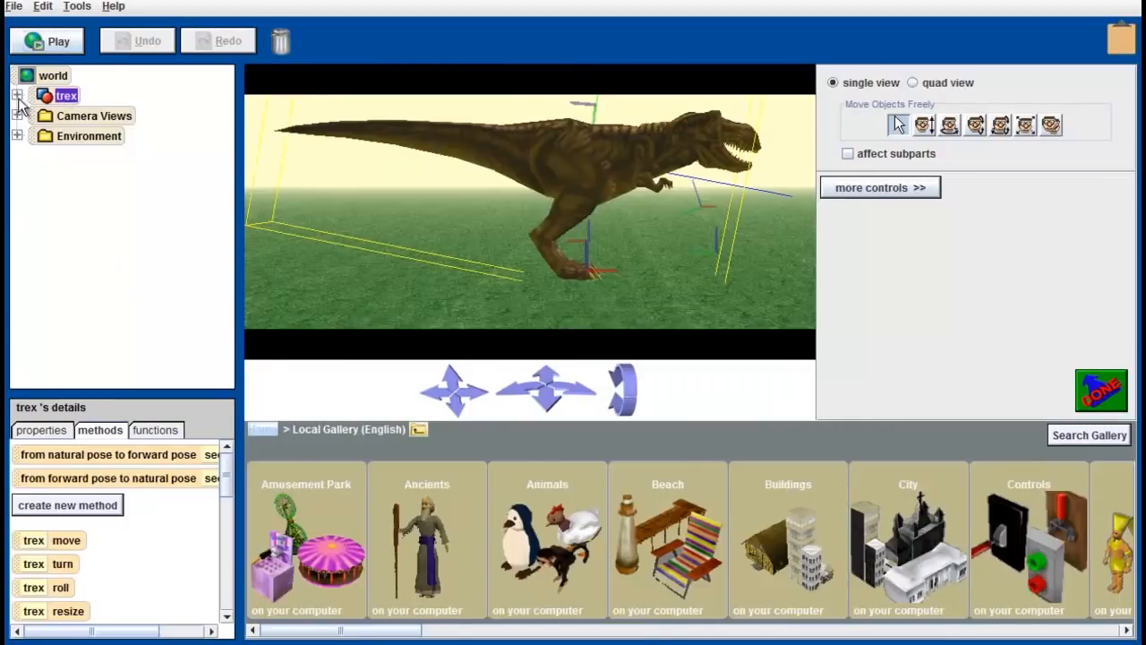
pyautogui.click(16, 95)
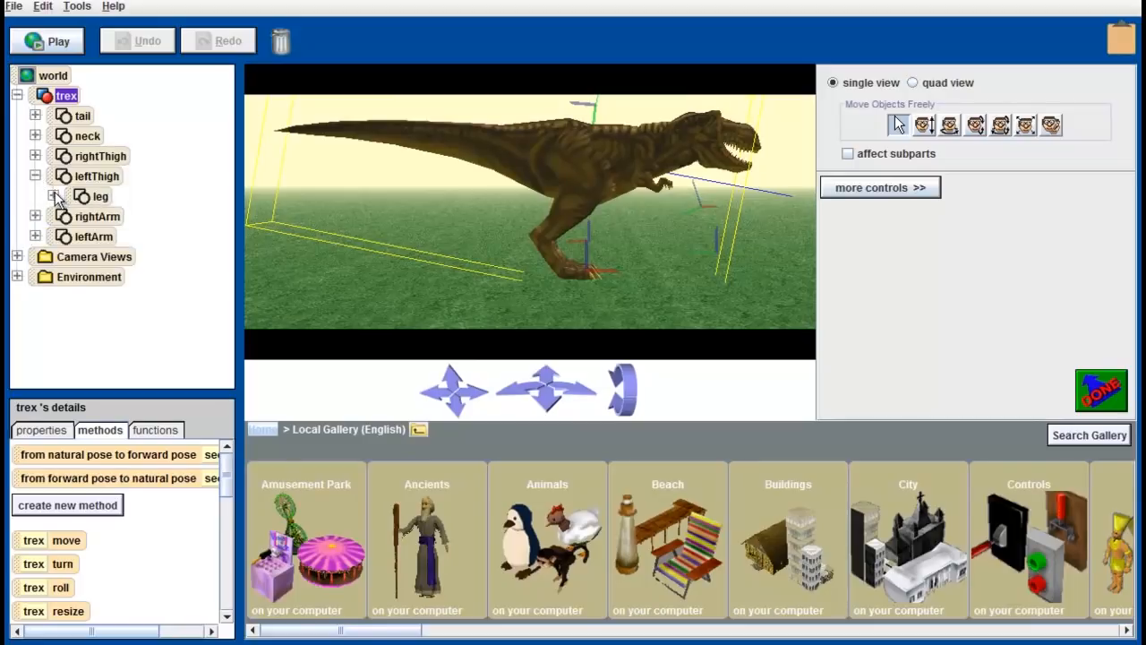
pyautogui.click(53, 196)
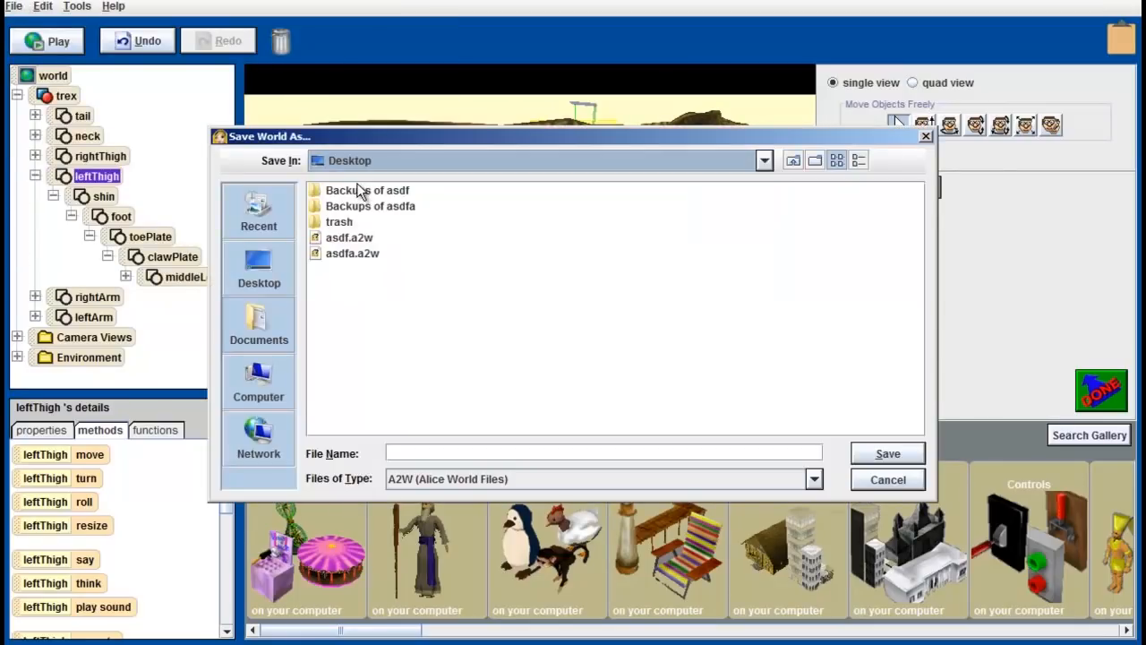
# - Begin saving the world under a new name starting with 'Lesson2_'
pyautogui.write('Lesson2_')
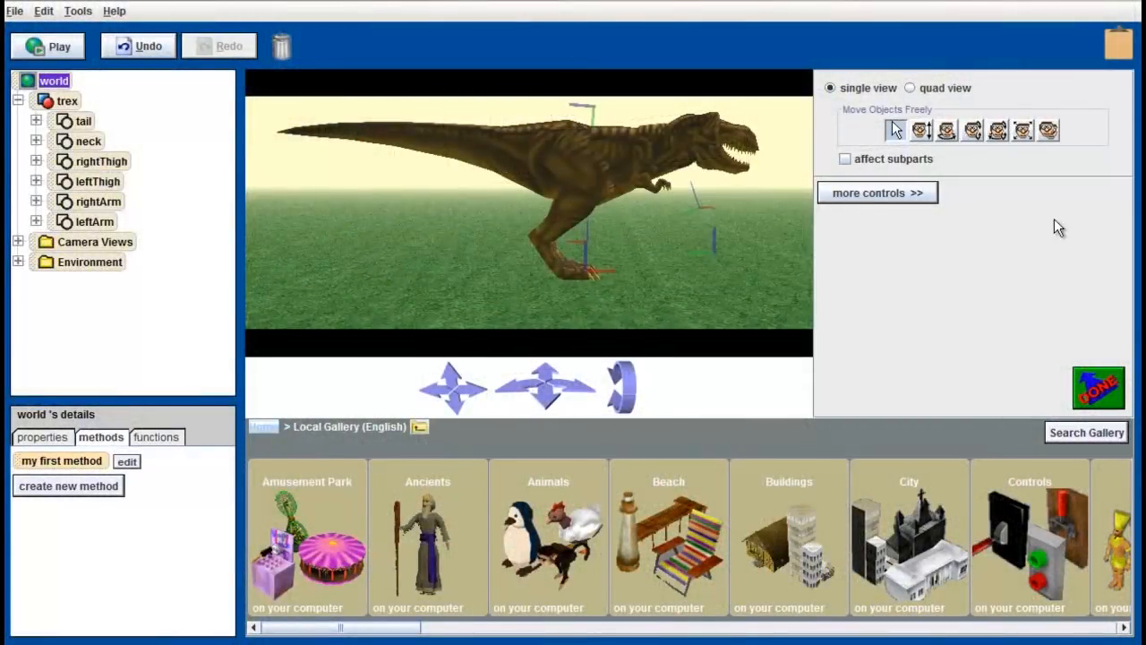
# - Reveal the extra camera controls and switch the scene to quad view
pyautogui.click(876, 193)
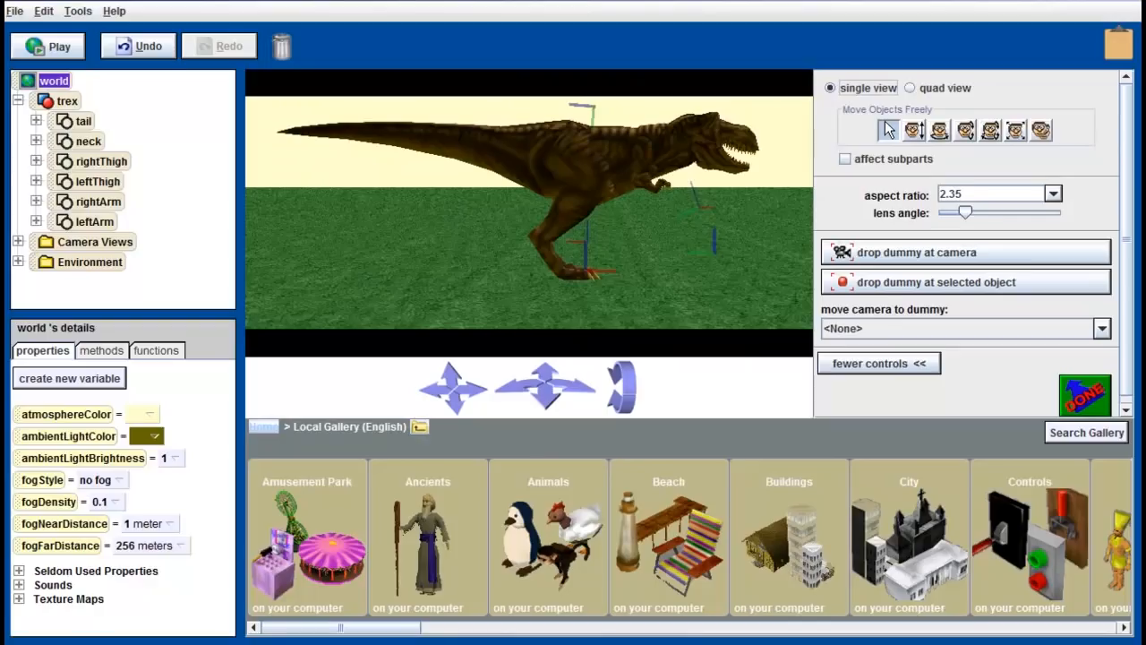
pyautogui.moveTo(920, 92)
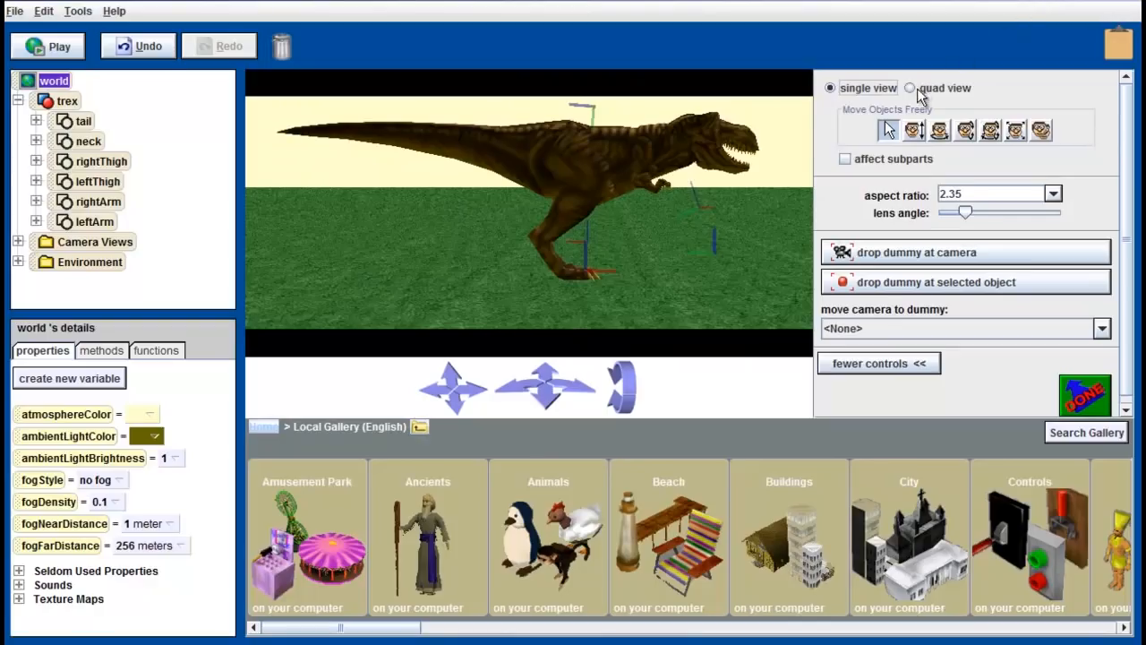
pyautogui.click(917, 88)
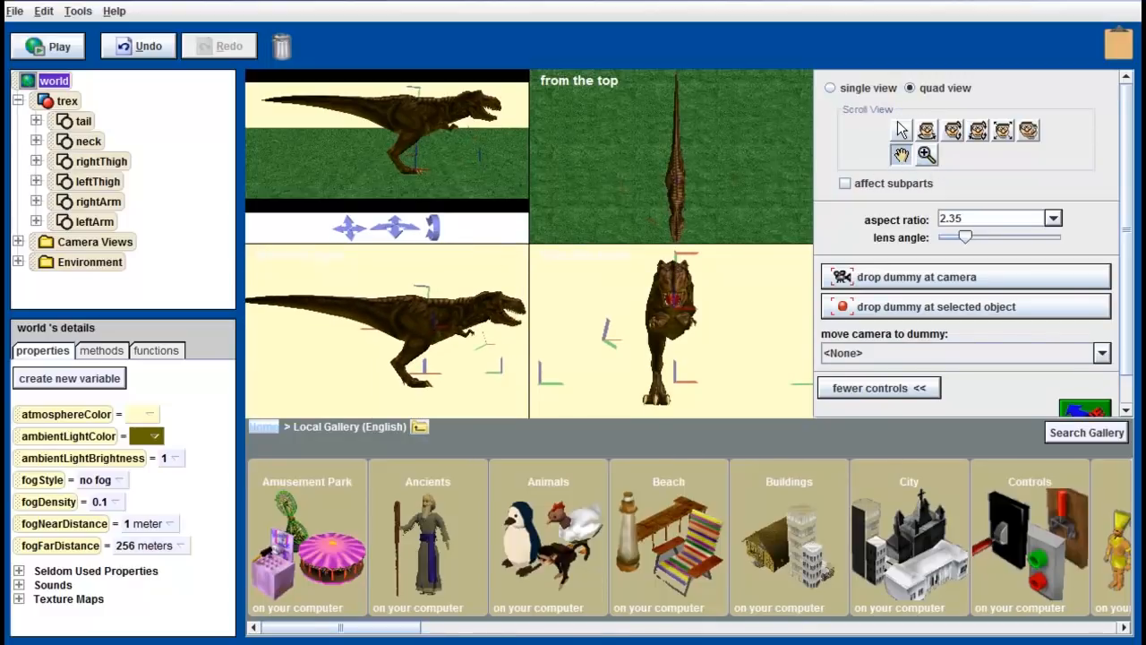
# - Capture the trex's current pose as a new pose named testFootFront
pyautogui.click(1101, 351)
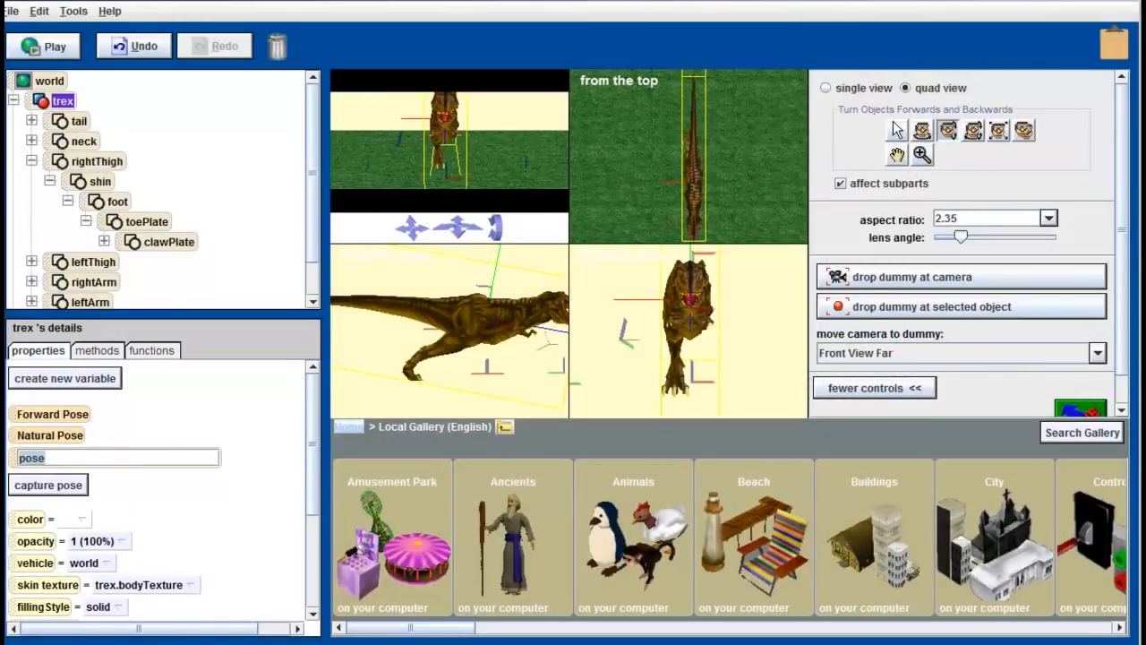
pyautogui.write('testFootFront')
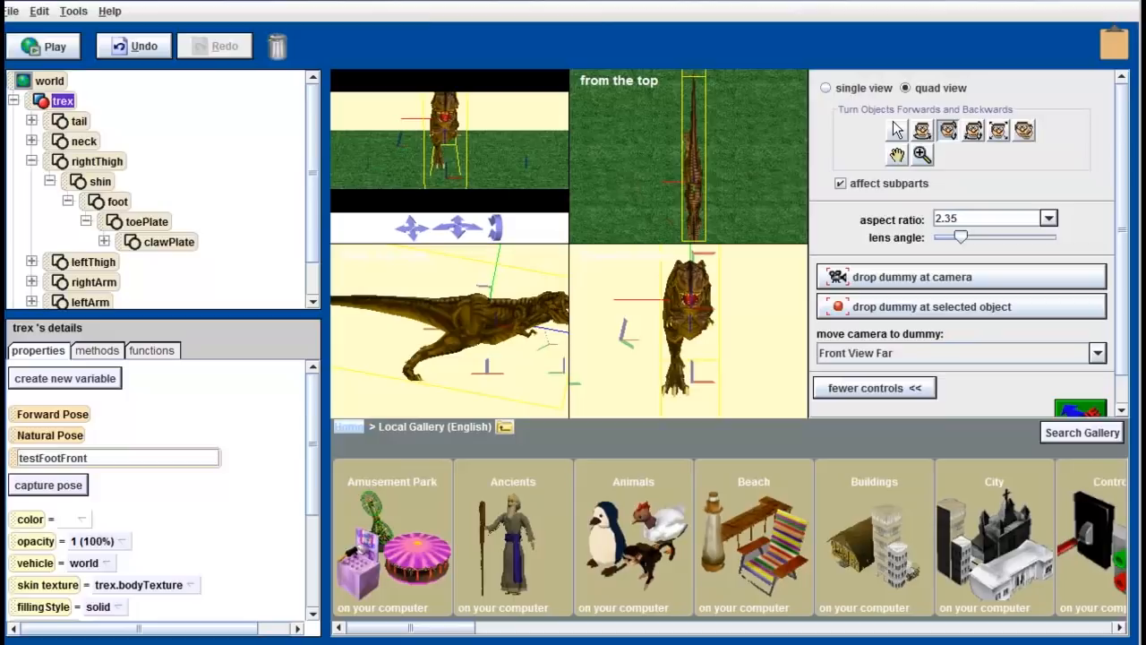
pyautogui.click(7, 10)
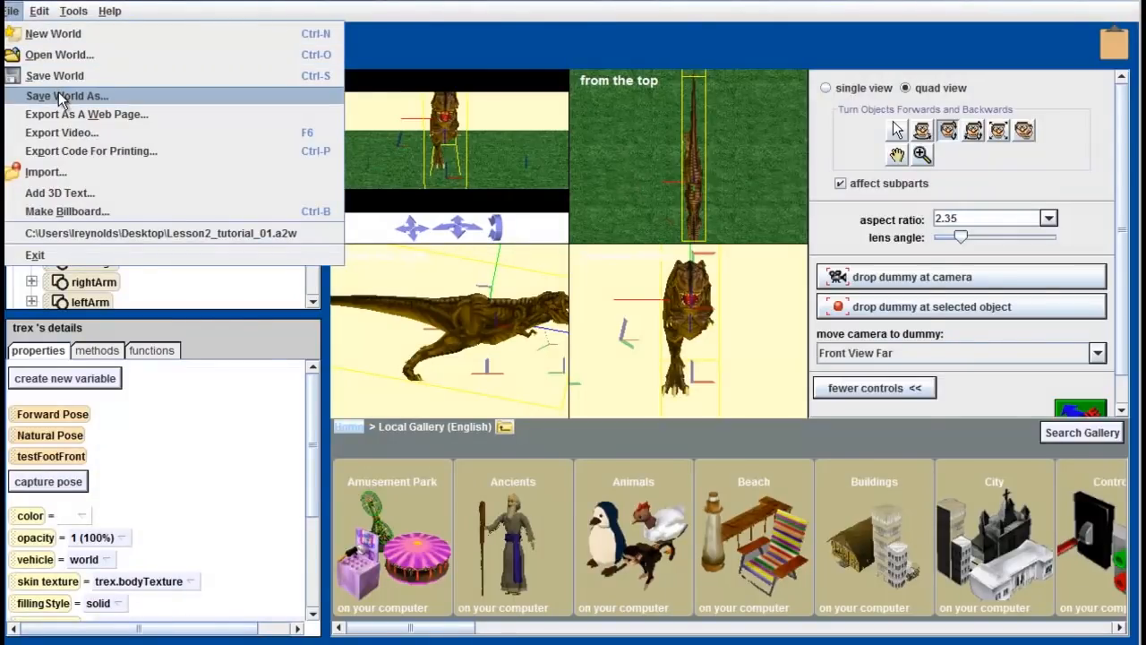
# - Save the world to the Desktop as Lesson2_tutorial_02
pyautogui.click(66, 97)
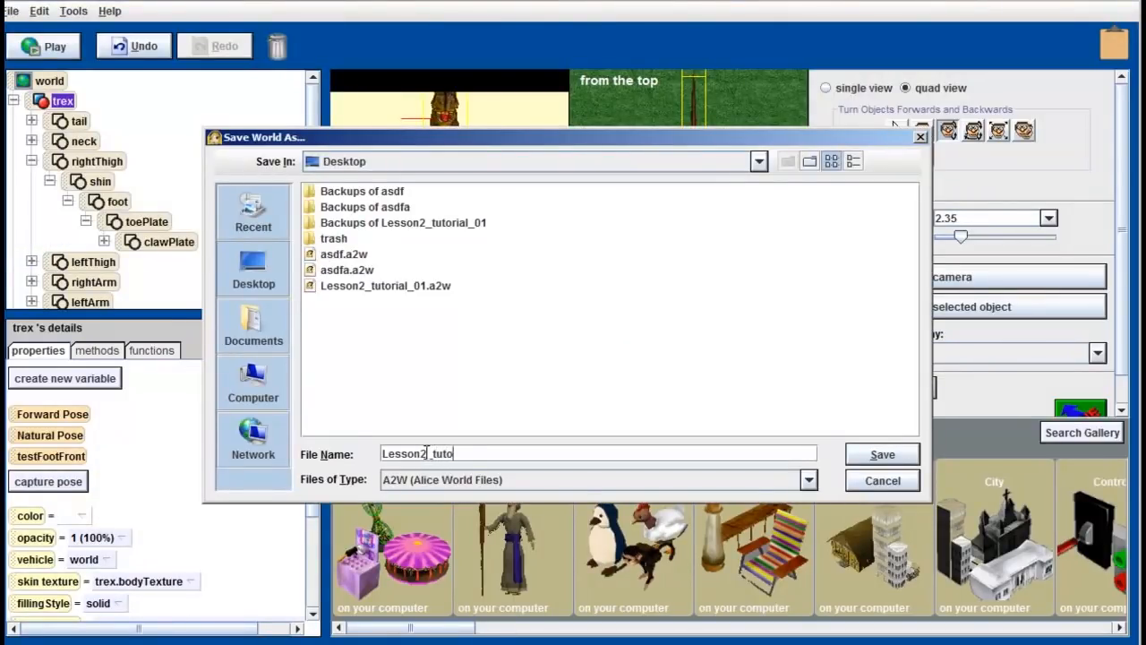
pyautogui.click(881, 455)
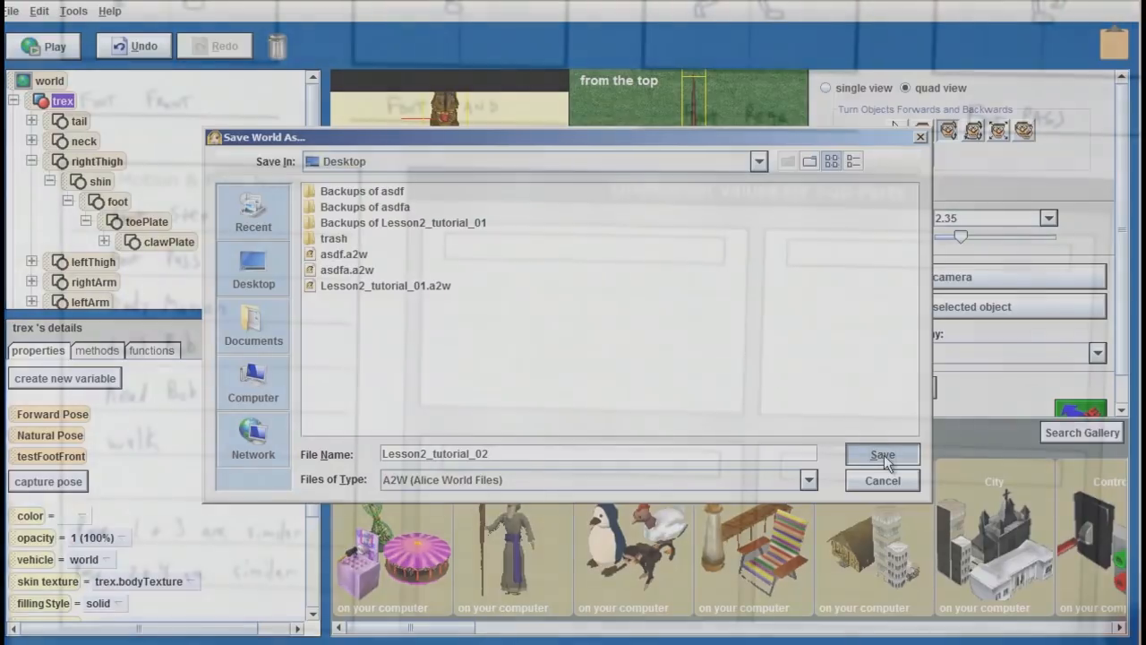